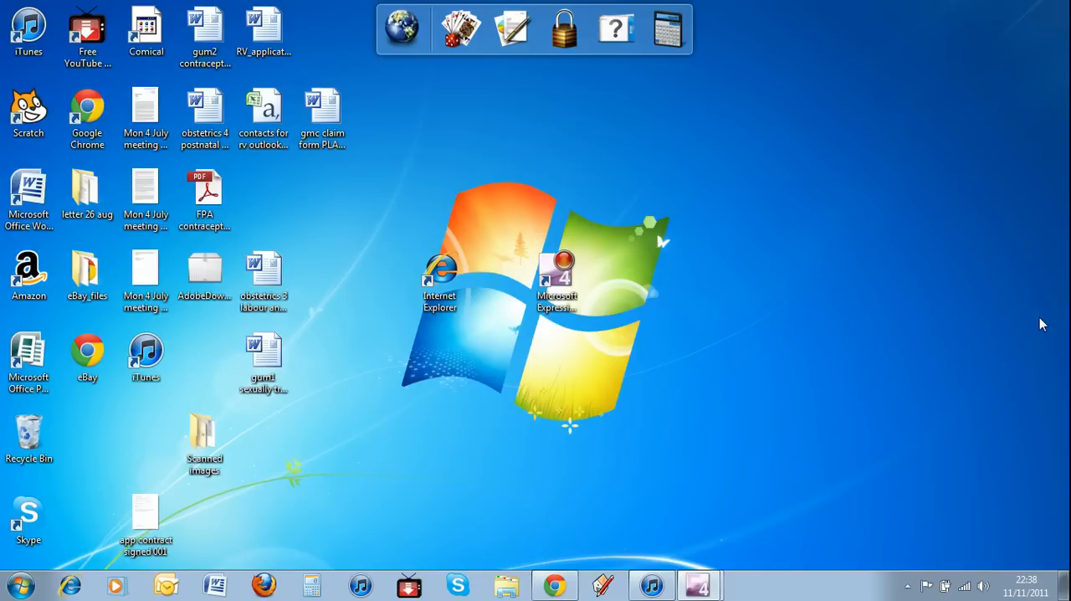
mouse_move(965, 239)
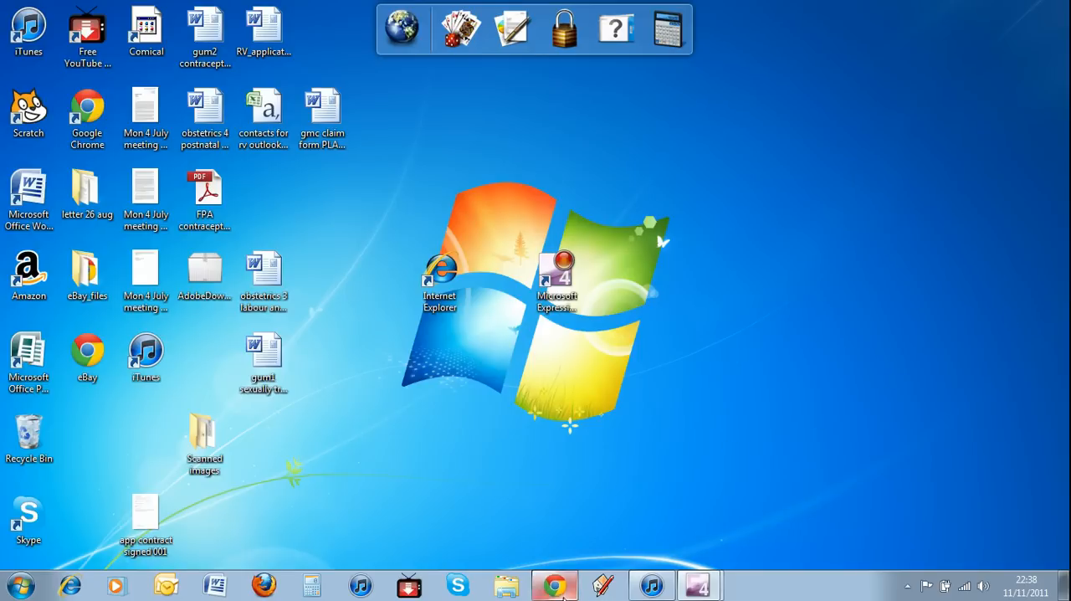
- Download Encoder_en.exe for Expression Encoder 4 SP1 from the Download Center and keep it
left_click(554, 584)
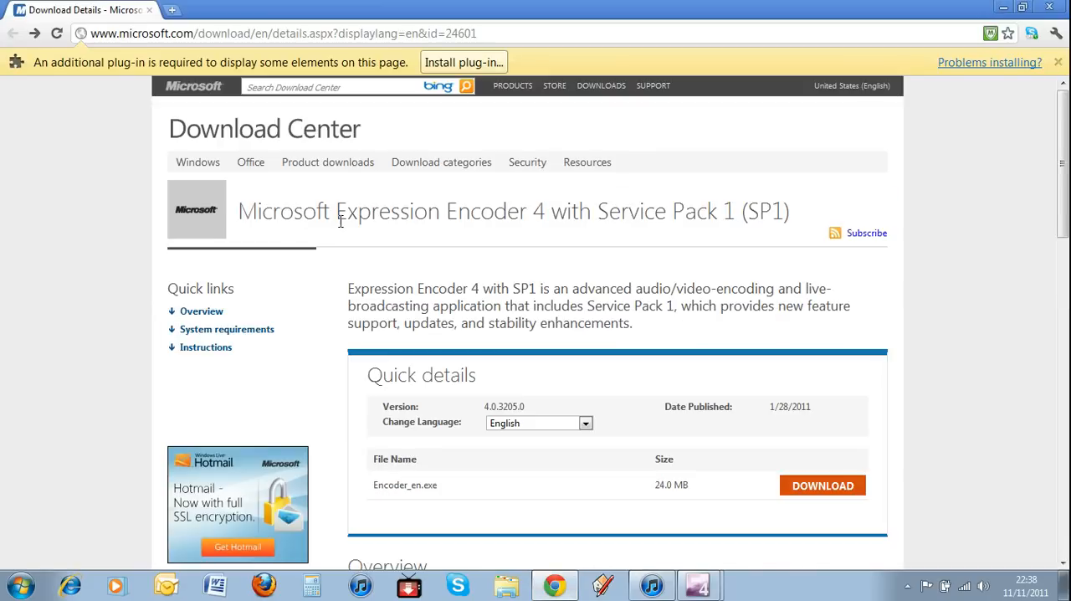
mouse_move(614, 216)
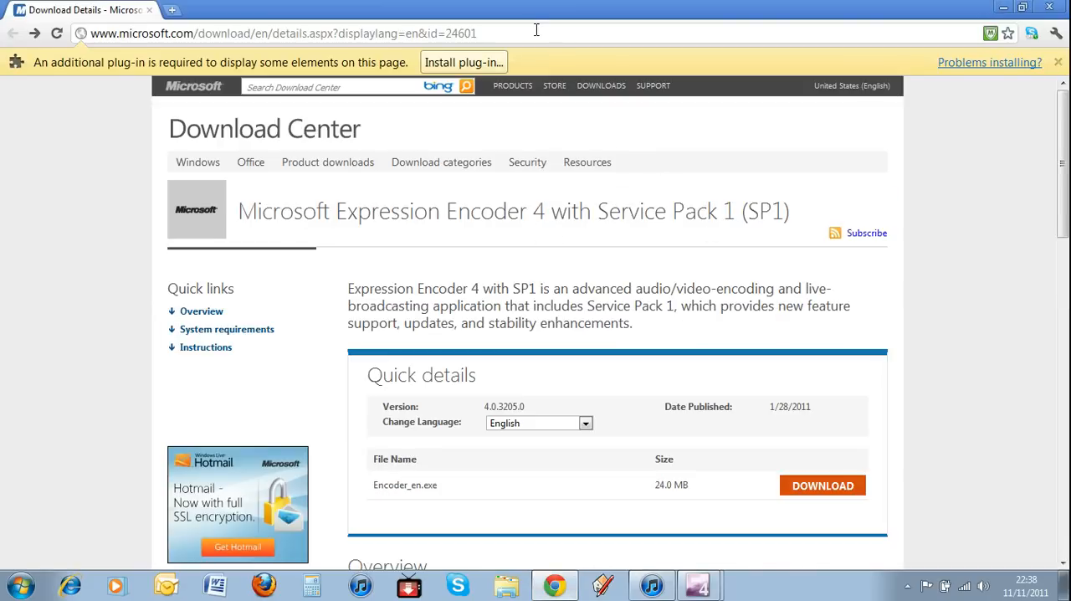
scroll("down", 3)
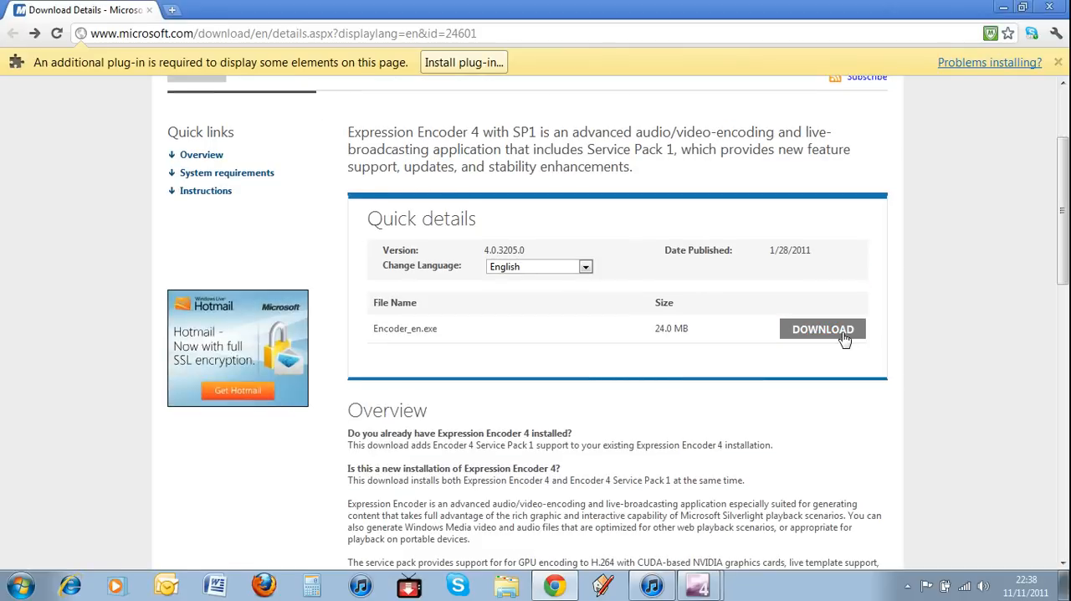
left_click(823, 329)
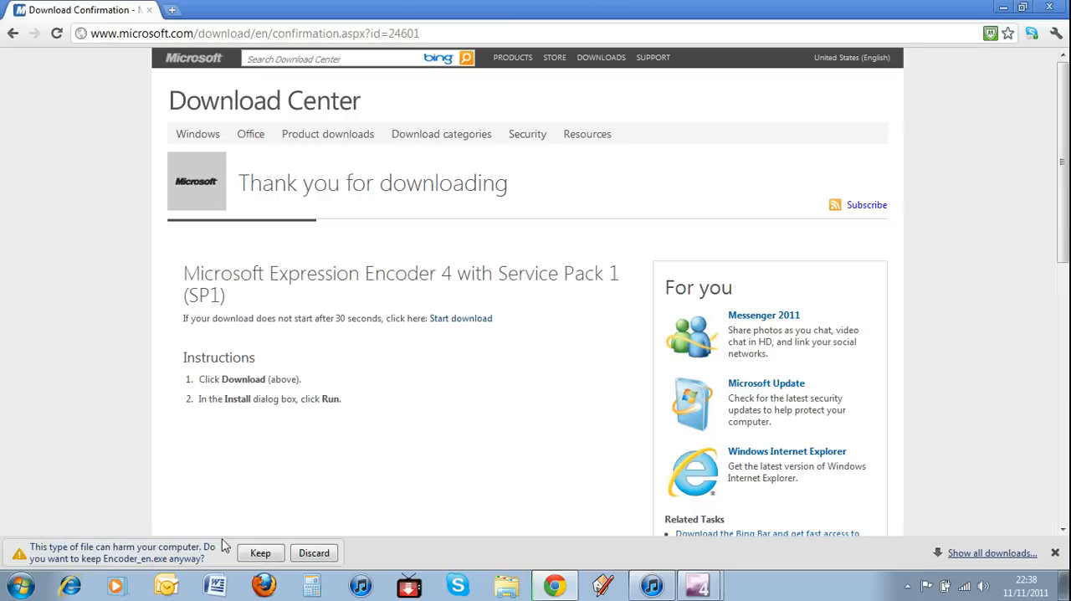
left_click(313, 553)
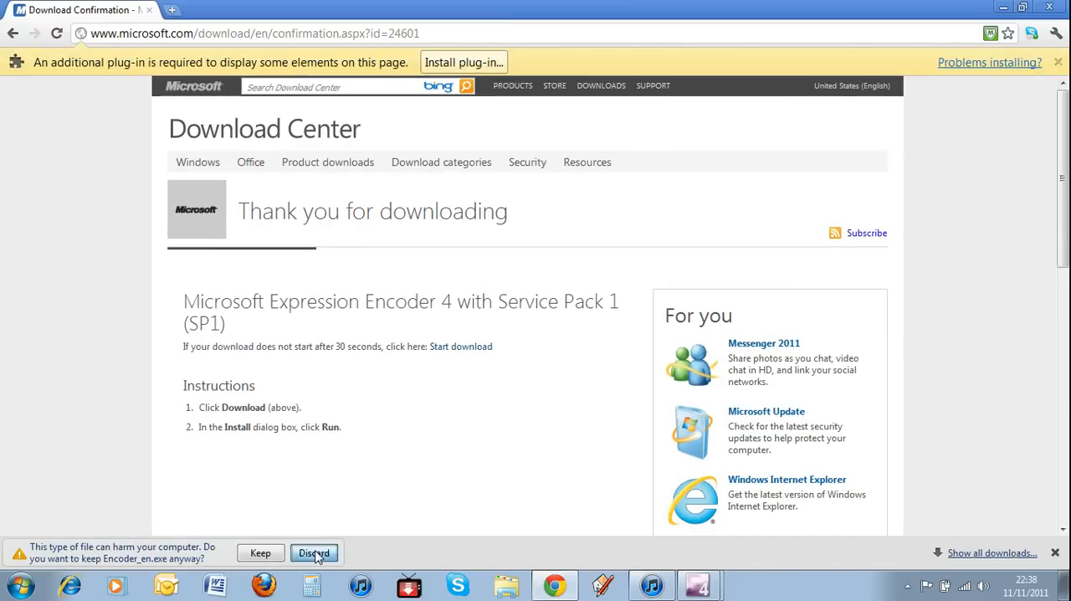
left_click(314, 552)
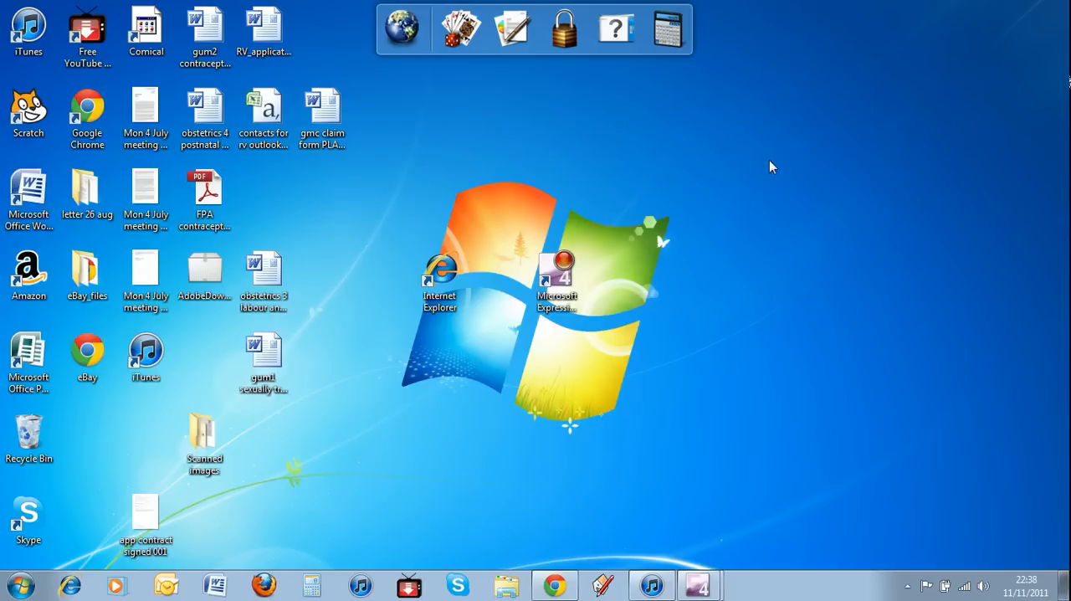
mouse_move(511, 134)
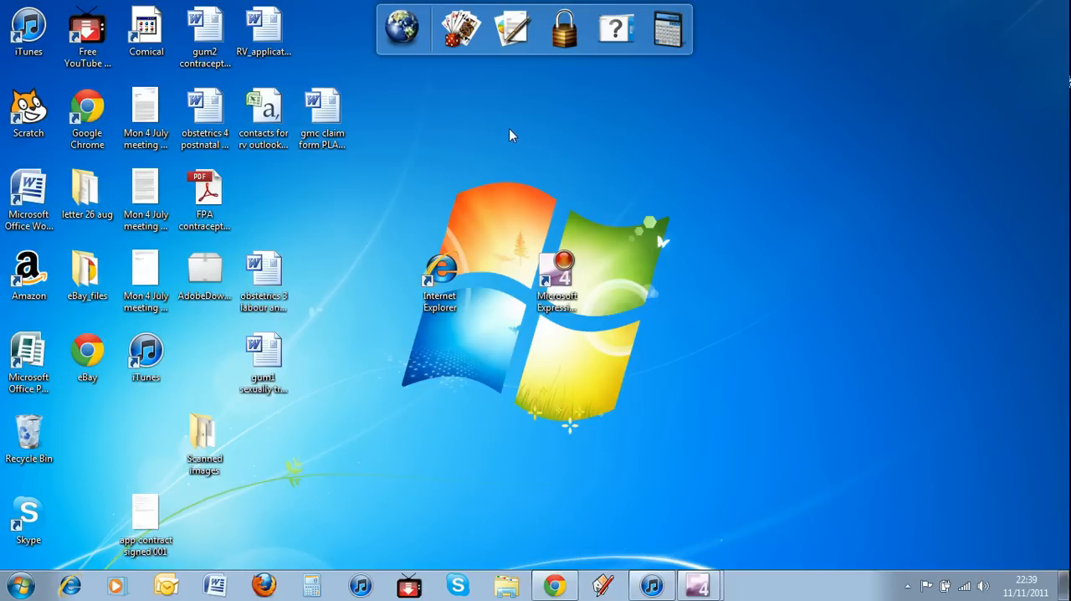
mouse_move(654, 131)
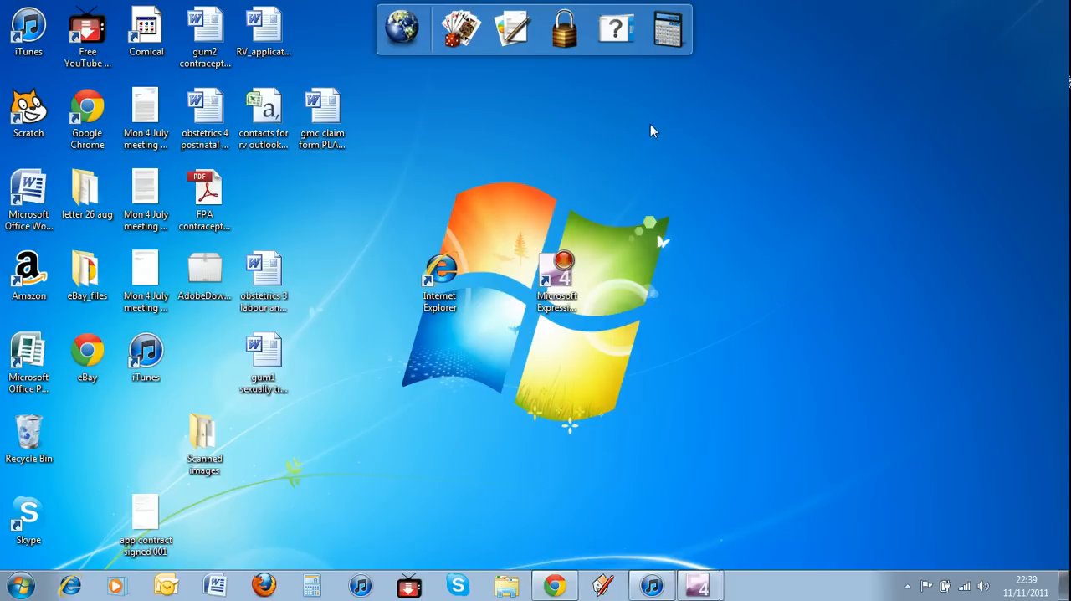
mouse_move(688, 178)
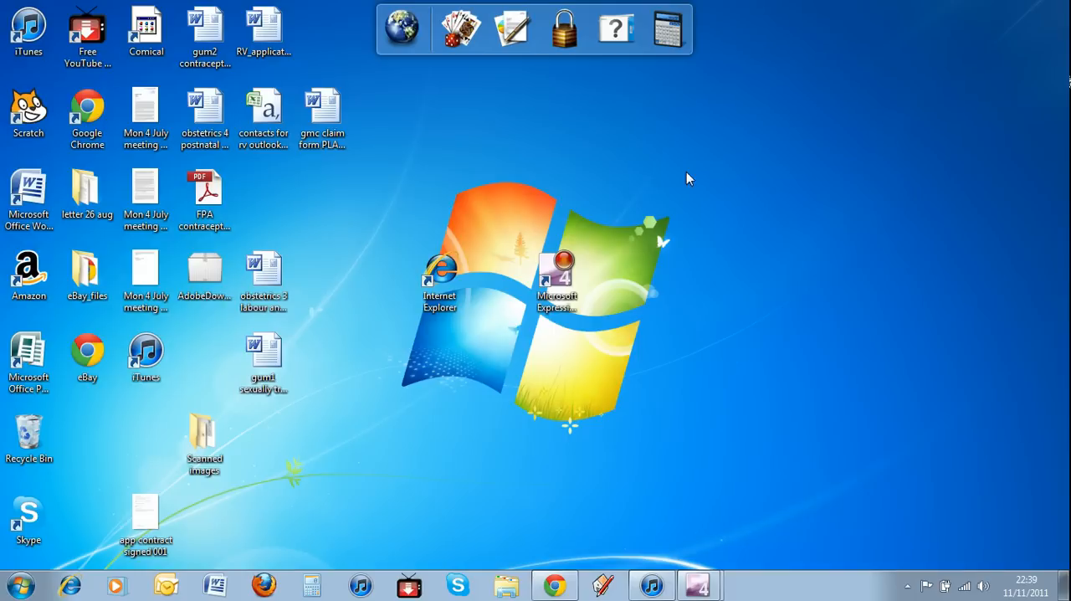
mouse_move(536, 134)
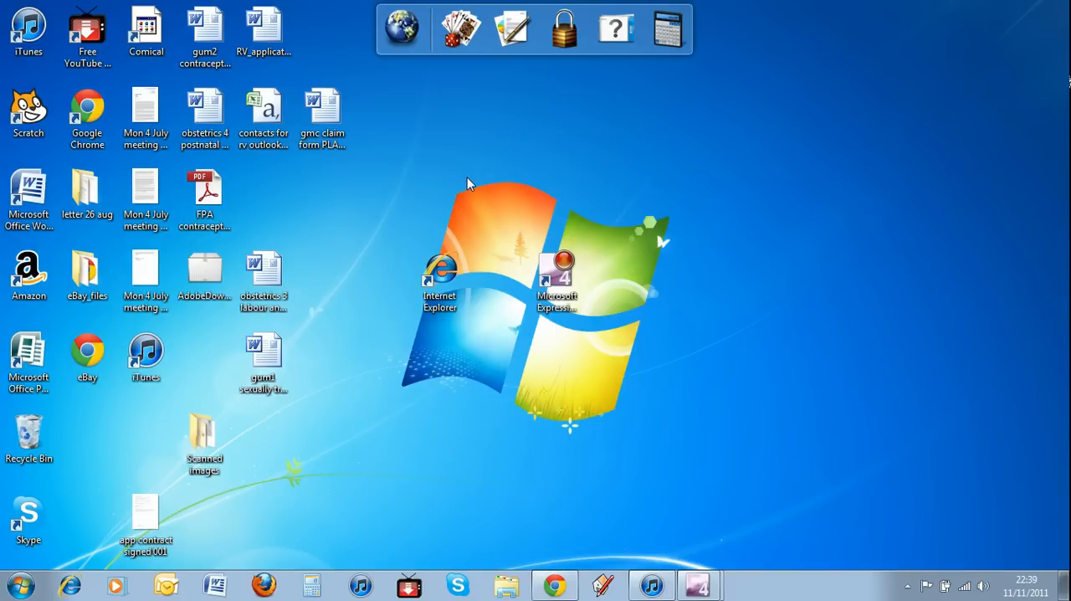
mouse_move(4, 52)
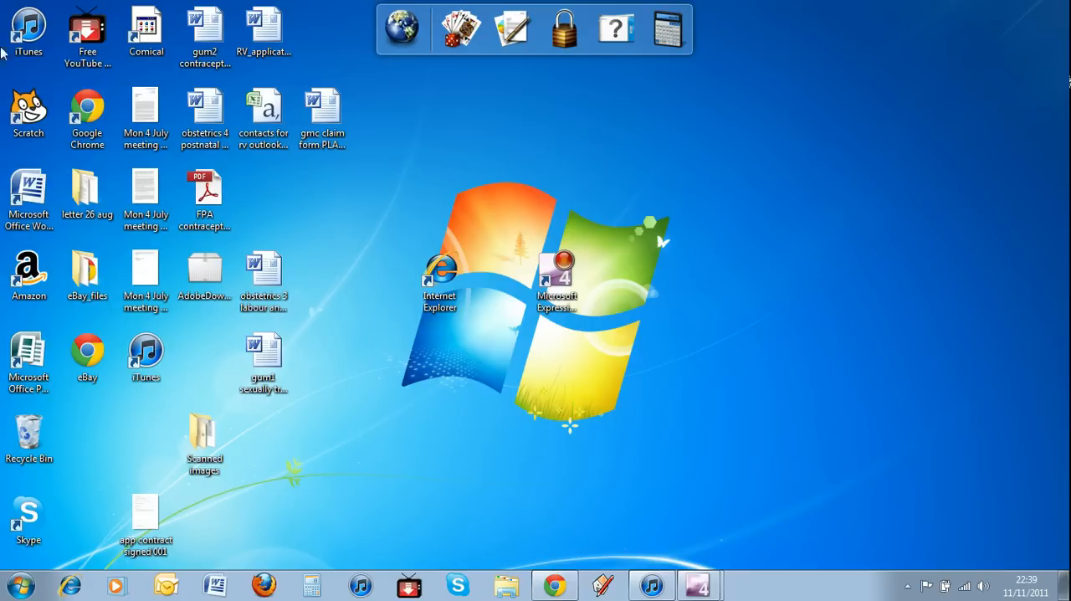
mouse_move(1059, 535)
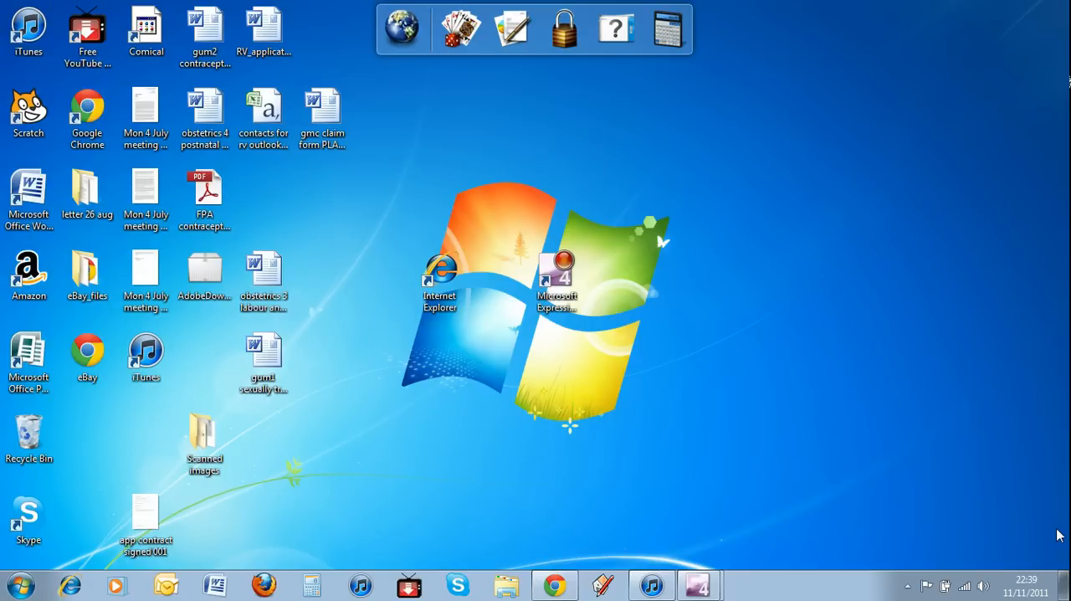
mouse_move(776, 7)
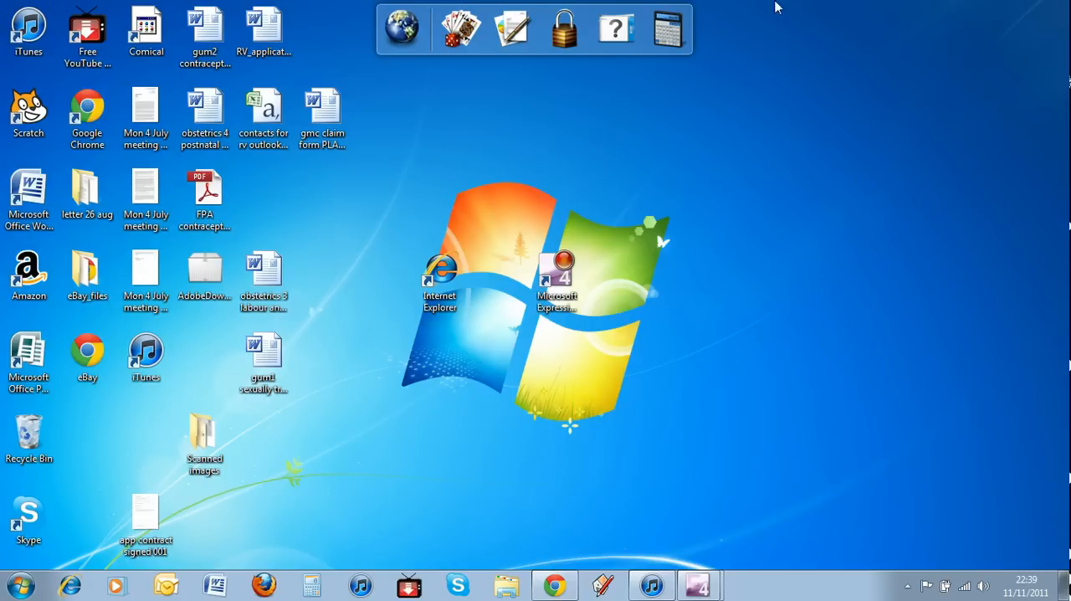
mouse_move(722, 504)
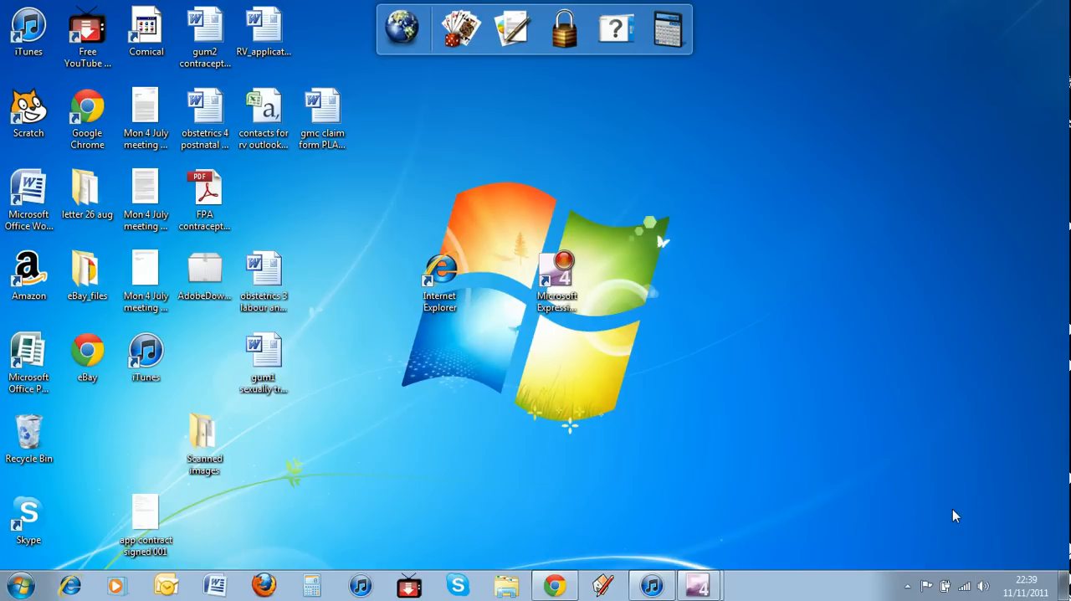
mouse_move(711, 577)
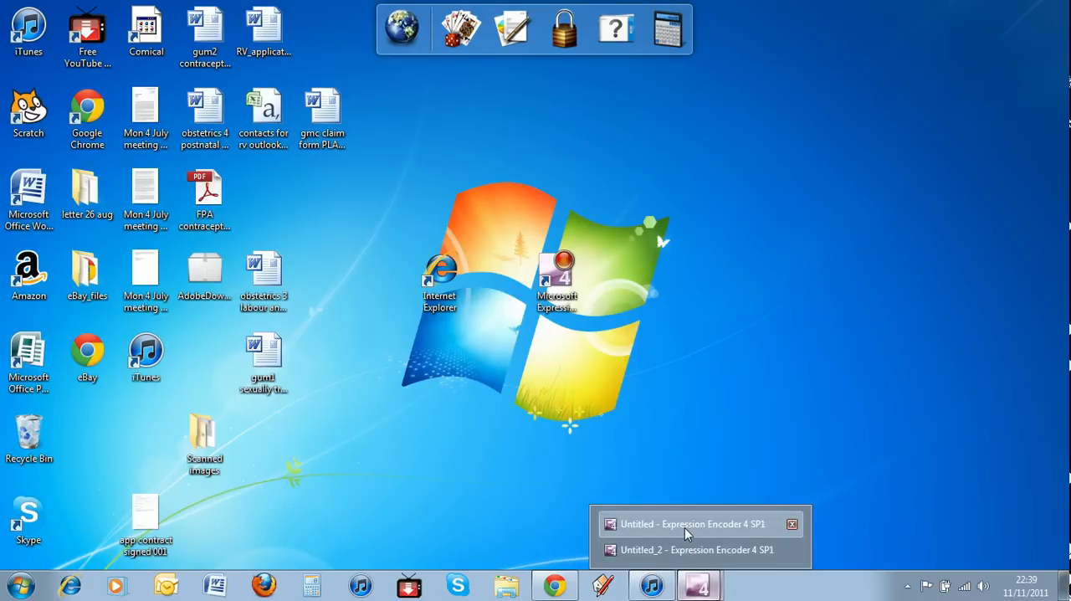
- Bring up the Untitled Encoder 4 SP1 project and browse the Play, Window and File menus without choosing anything
left_click(686, 524)
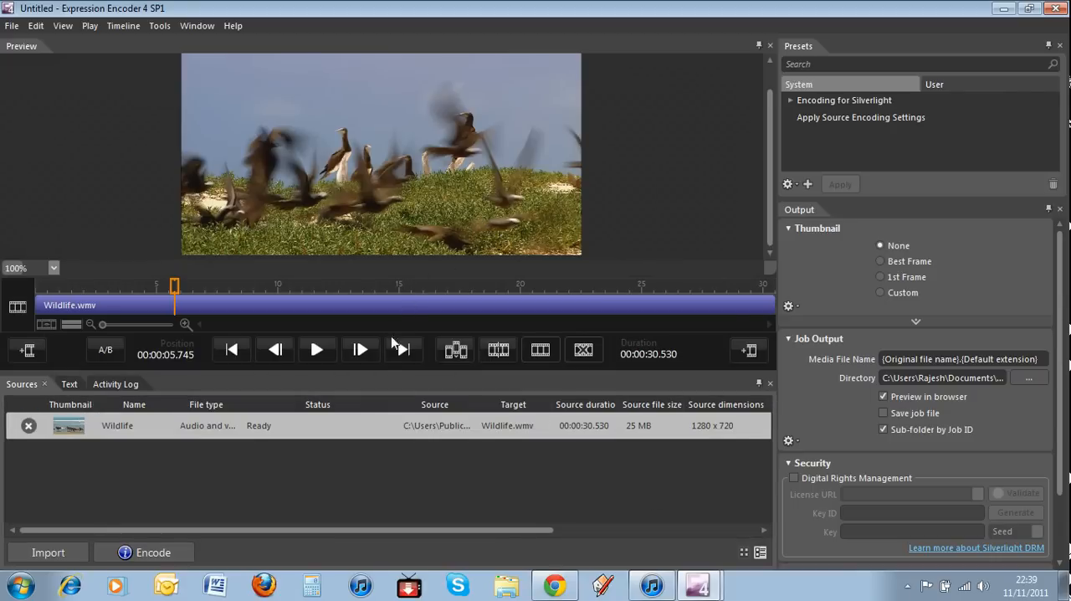
mouse_move(542, 442)
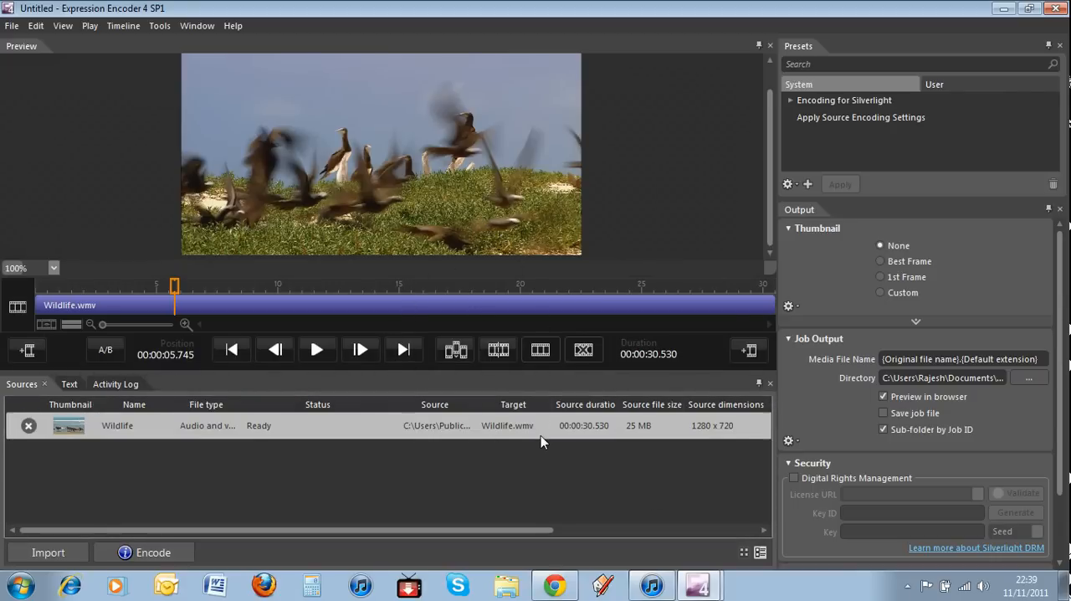
left_click(89, 26)
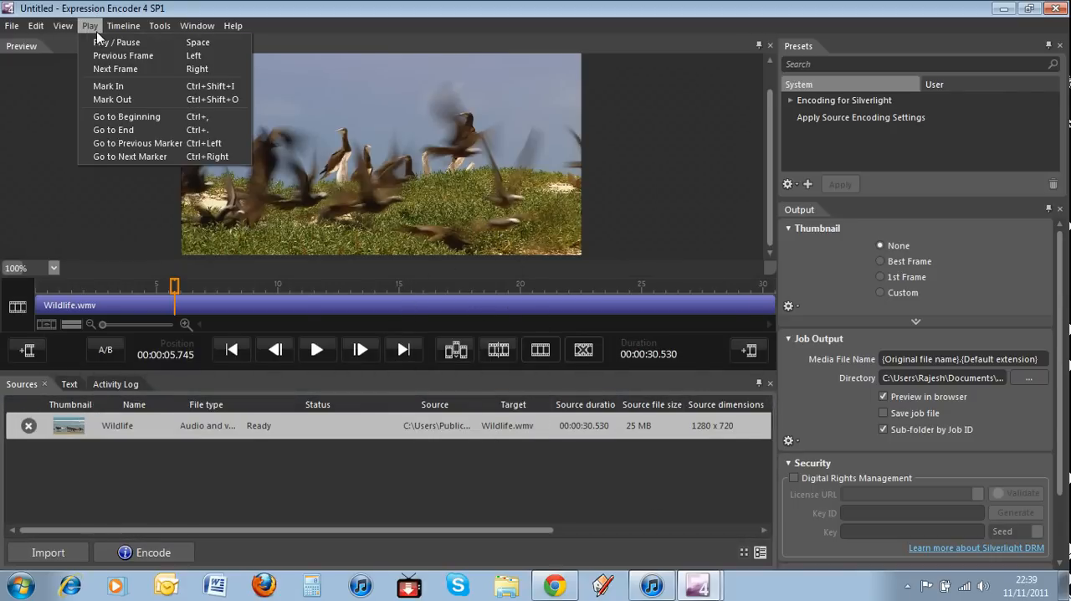
left_click(197, 25)
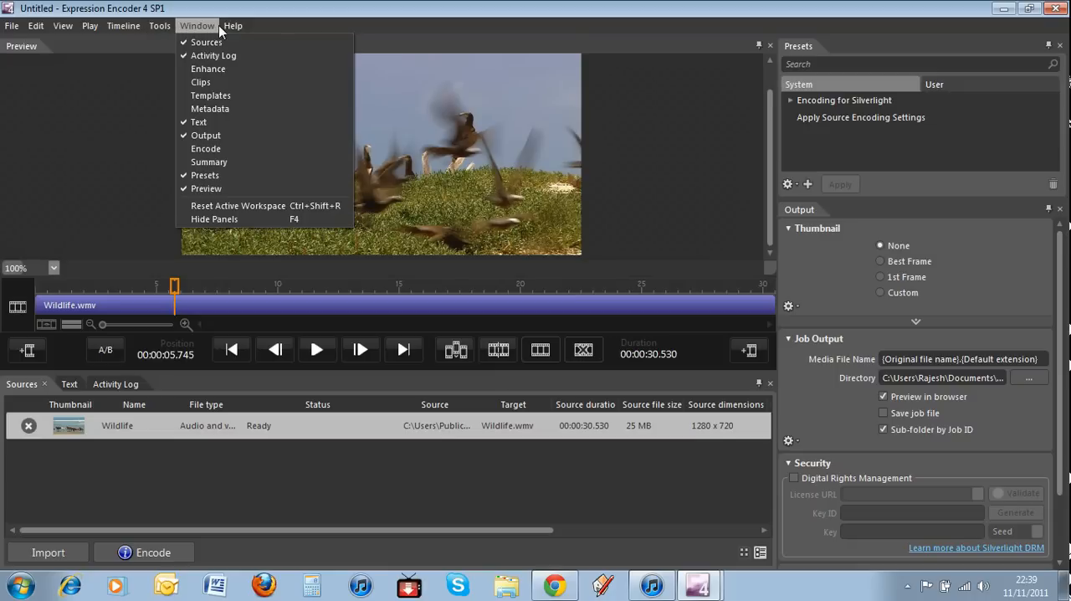
left_click(12, 25)
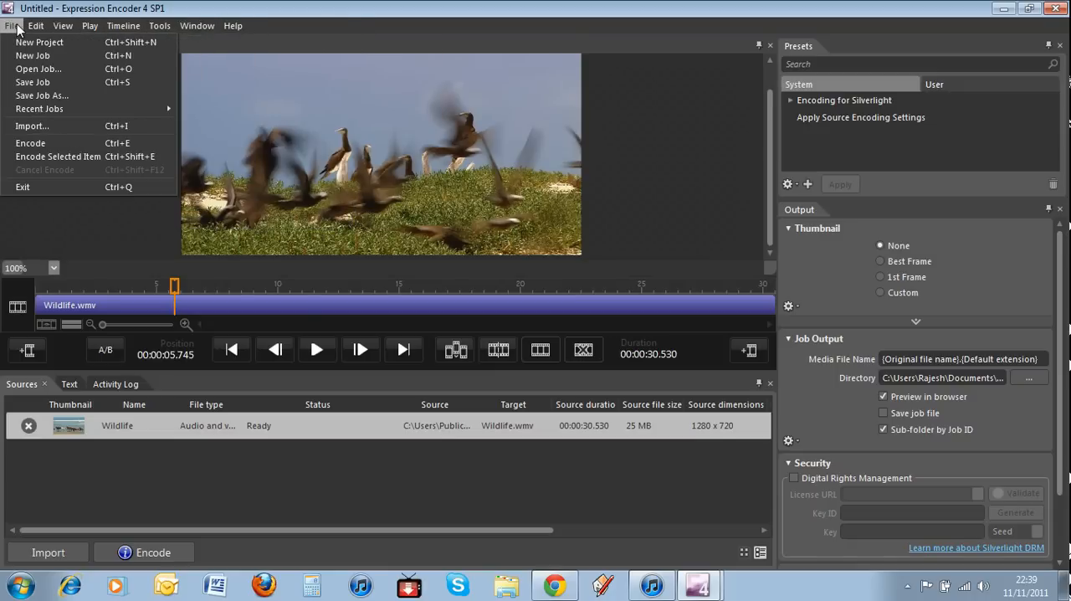
mouse_move(67, 253)
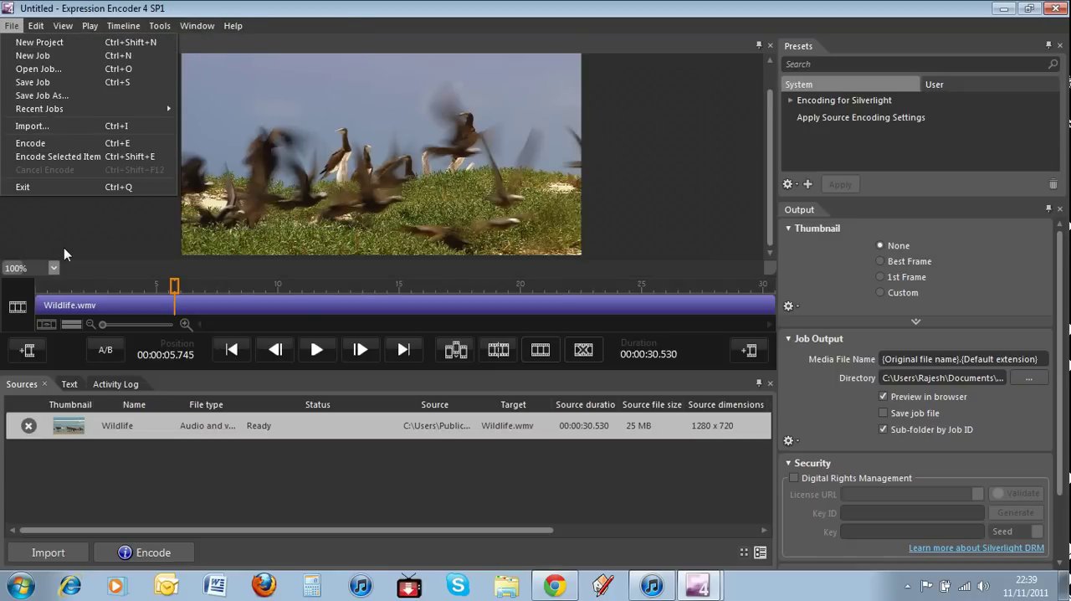
left_click(429, 211)
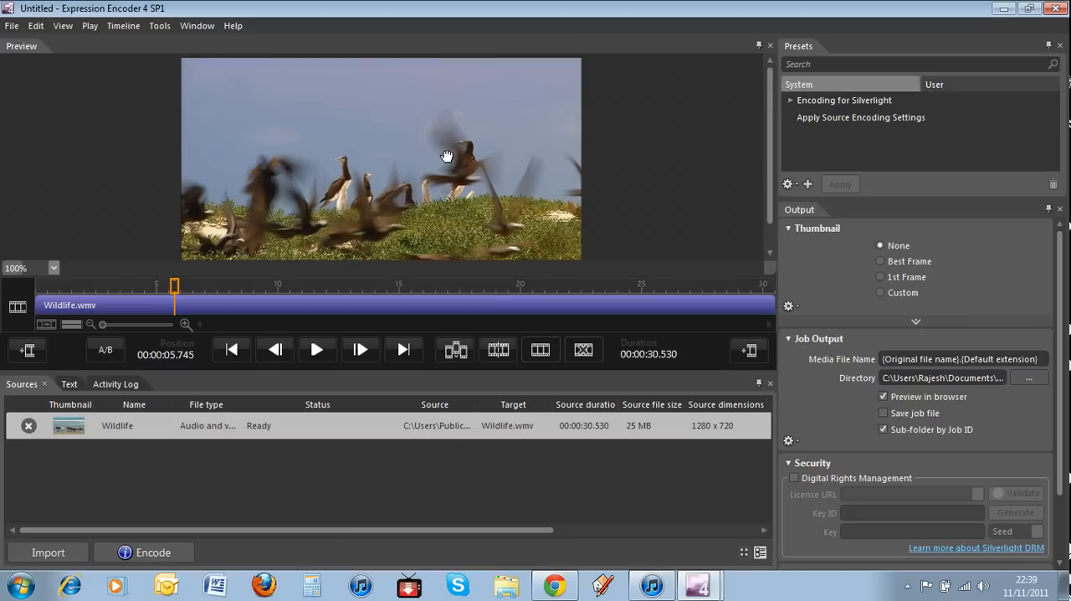
mouse_move(450, 194)
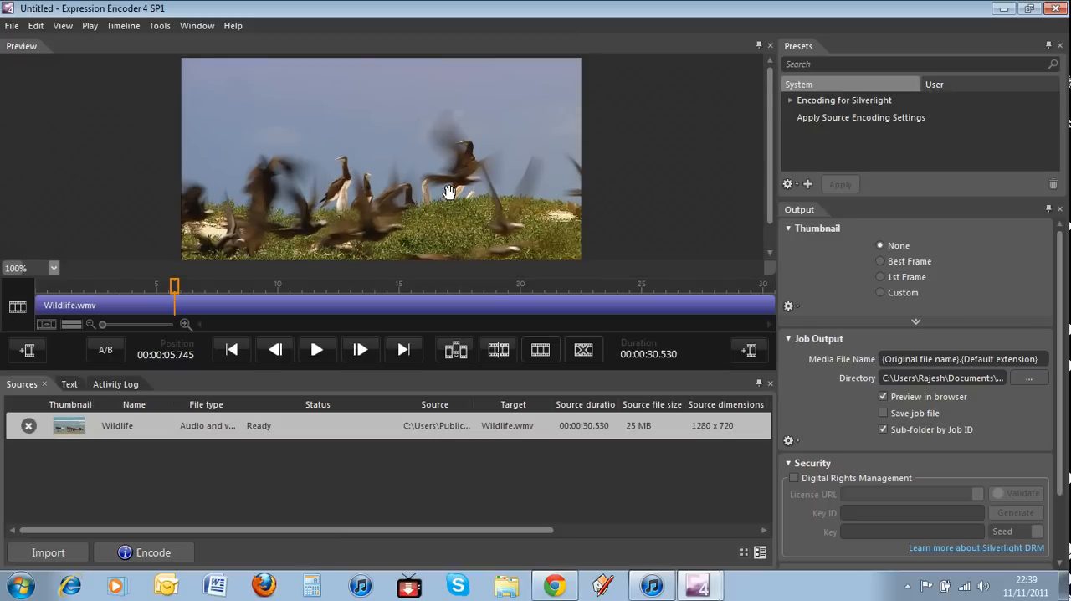
mouse_move(464, 230)
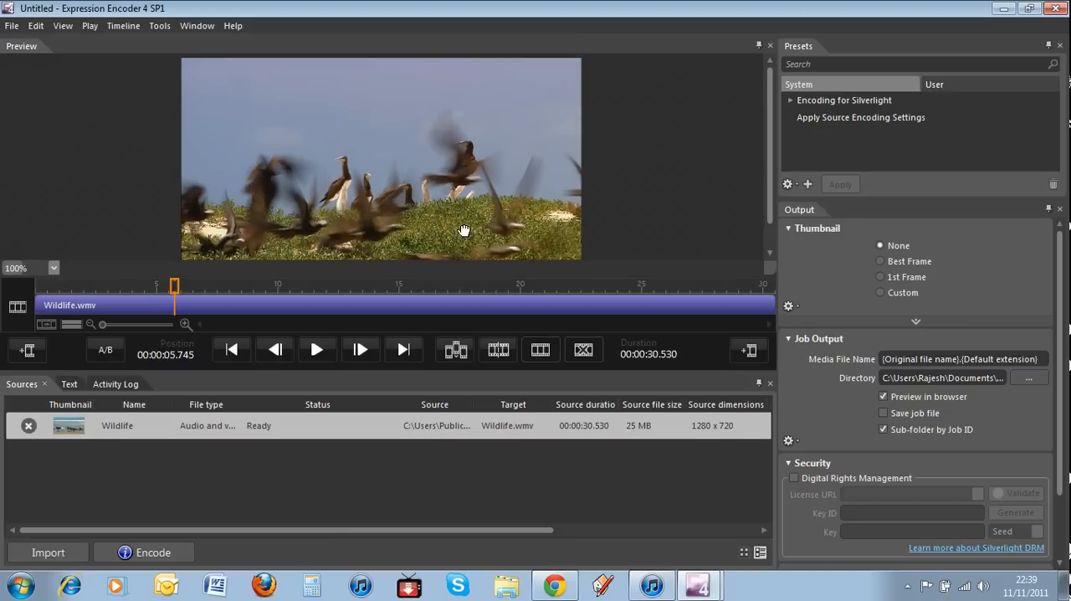